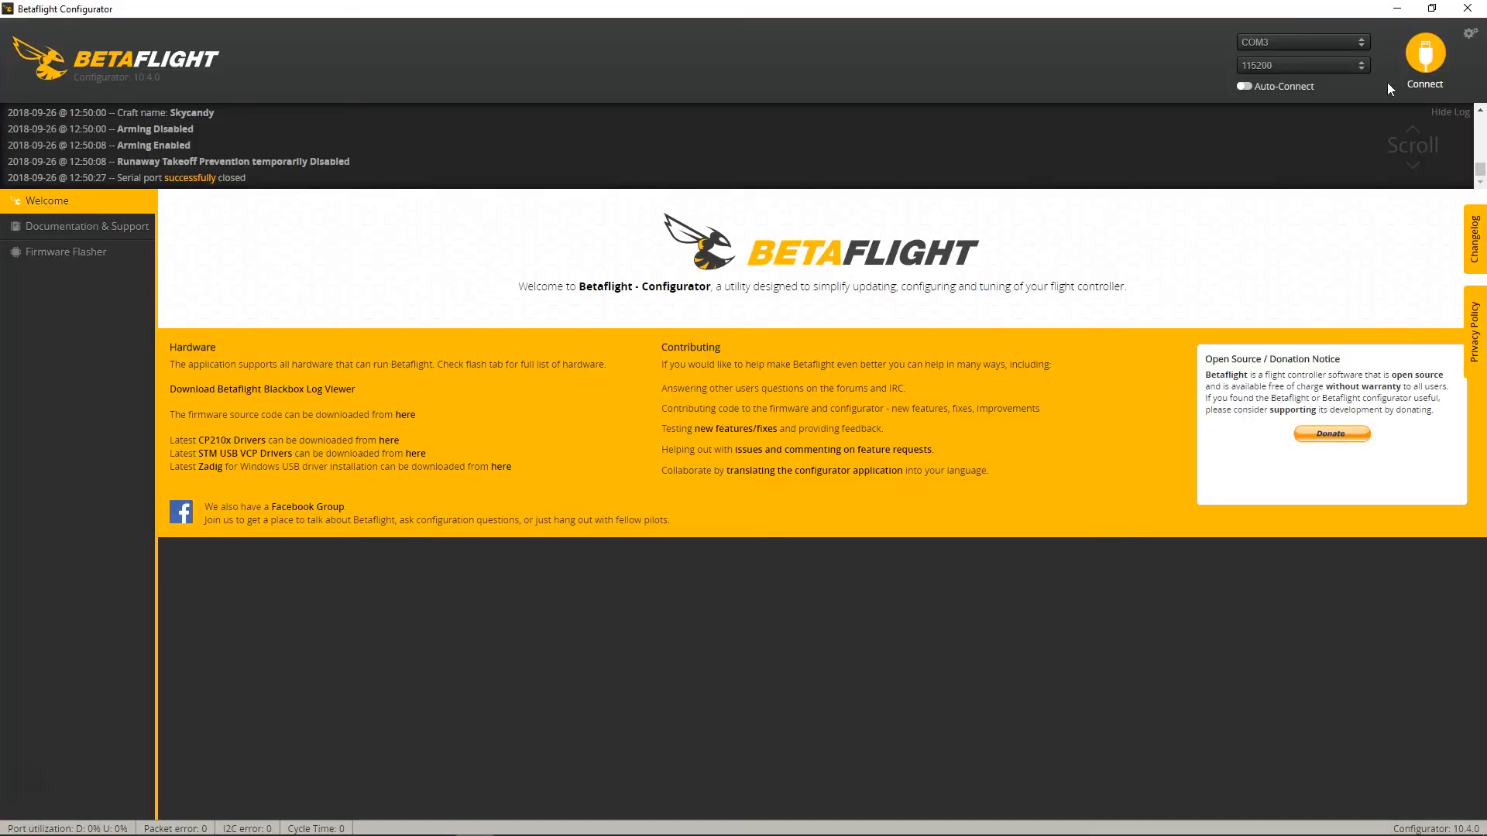
# Connect to the flight controller so the Setup page with the quad preview loads.
pyautogui.click(1424, 54)
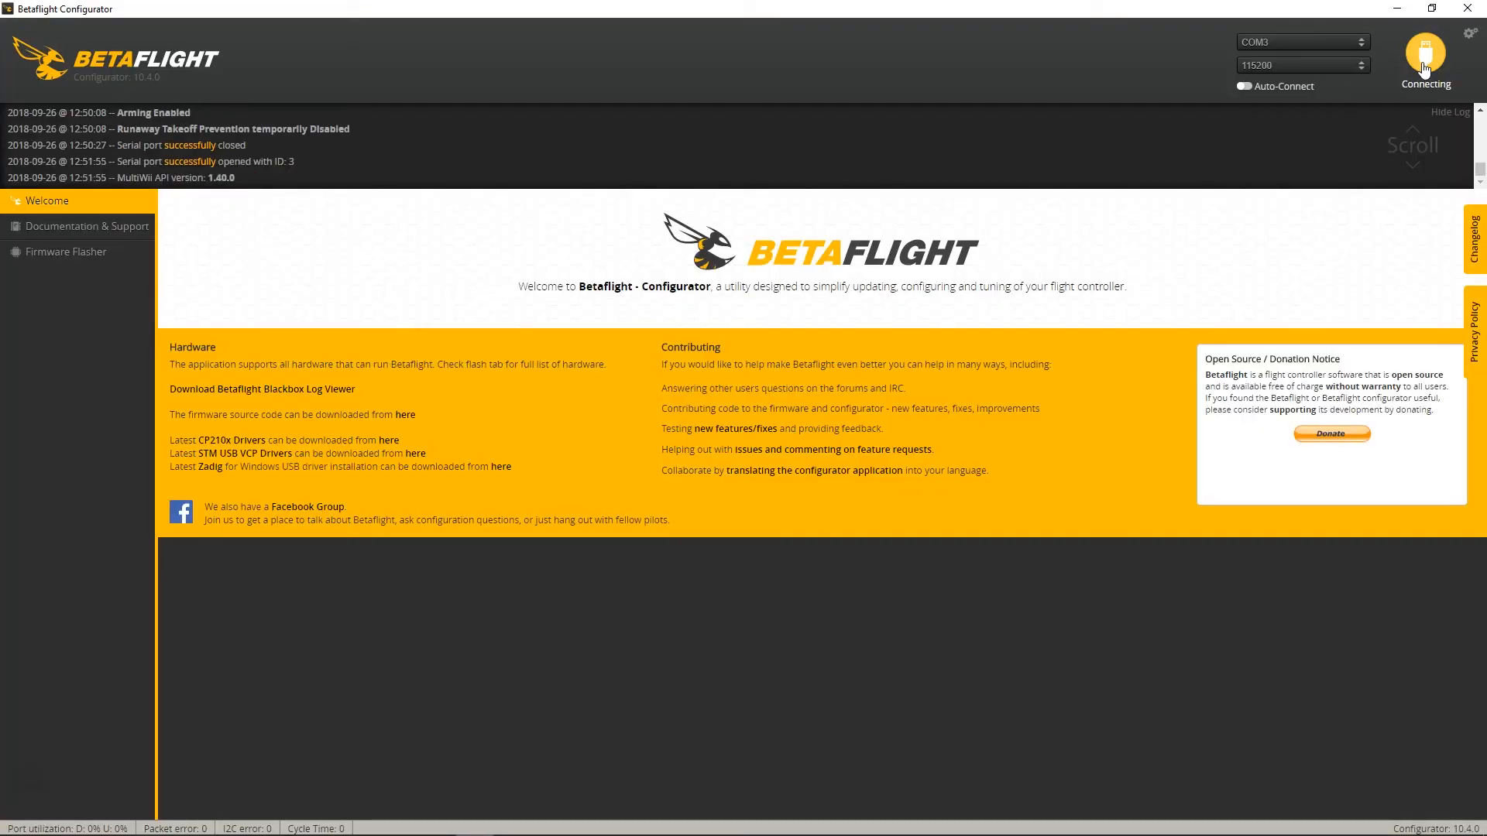
pyautogui.click(1424, 55)
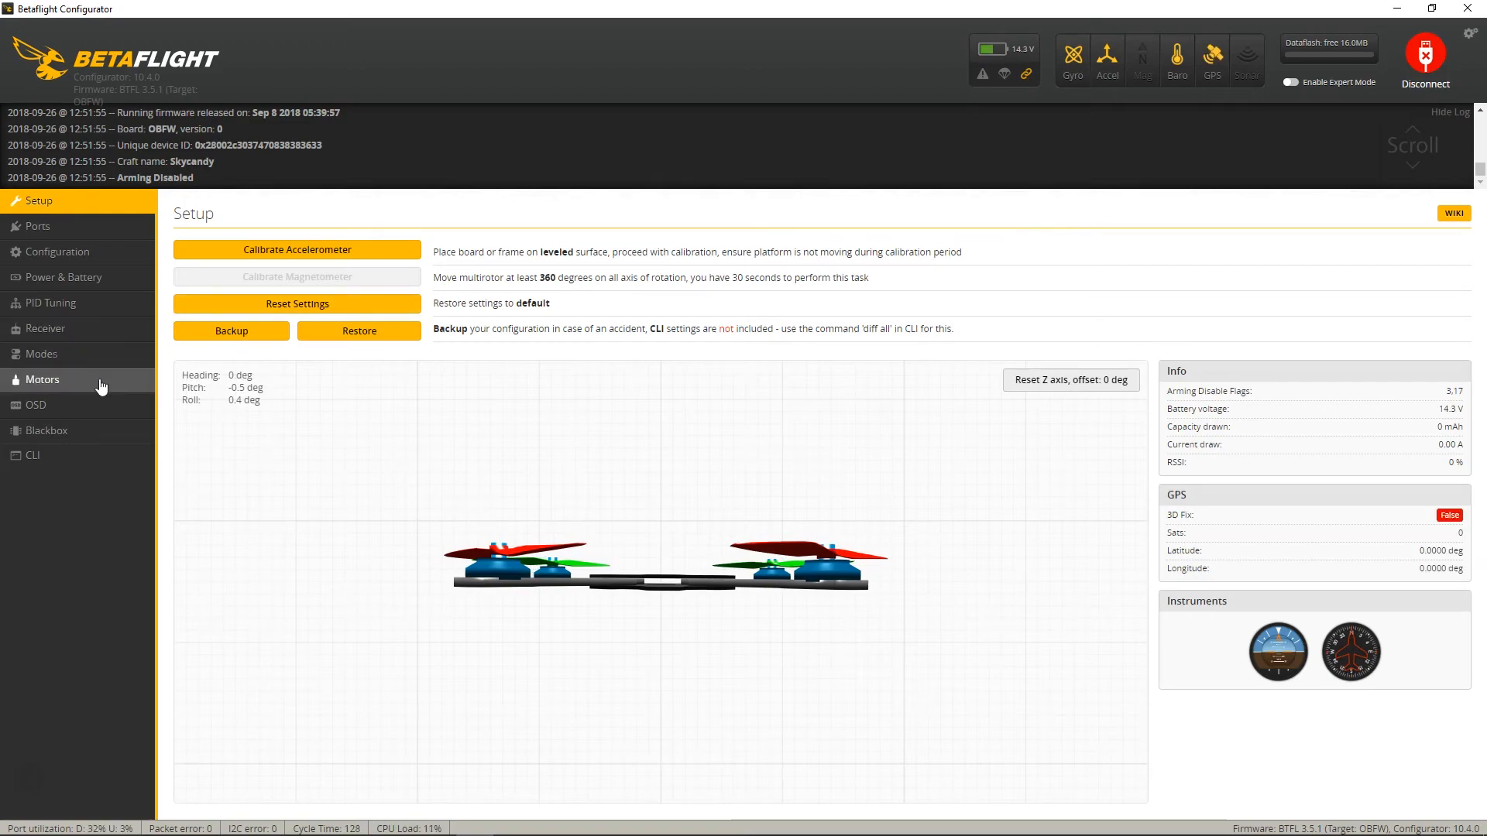
# Go to Motors and enable motor test mode by acknowledging the propeller-removal risk notice.
pyautogui.click(42, 380)
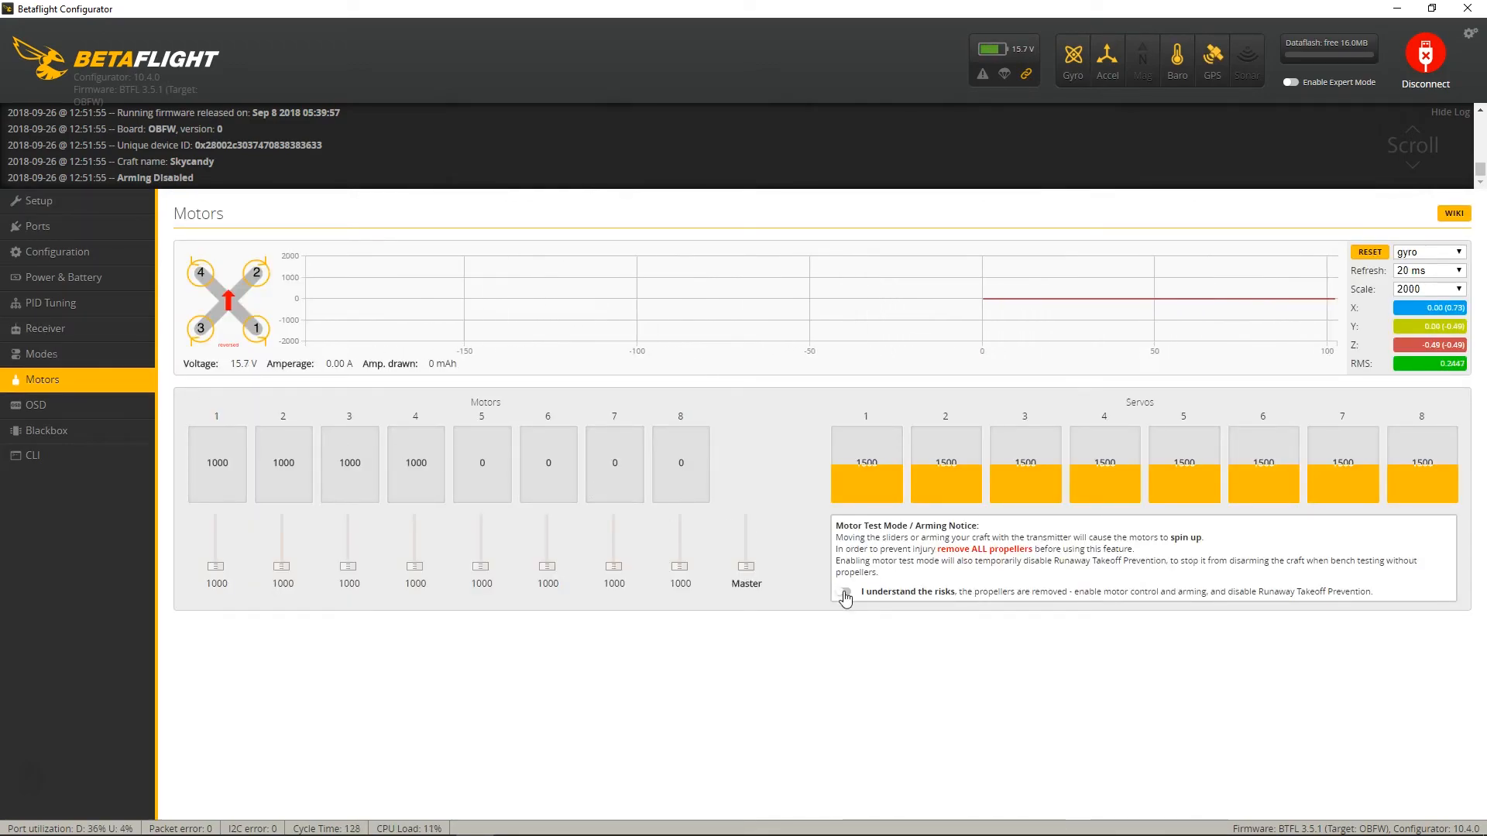
pyautogui.click(843, 592)
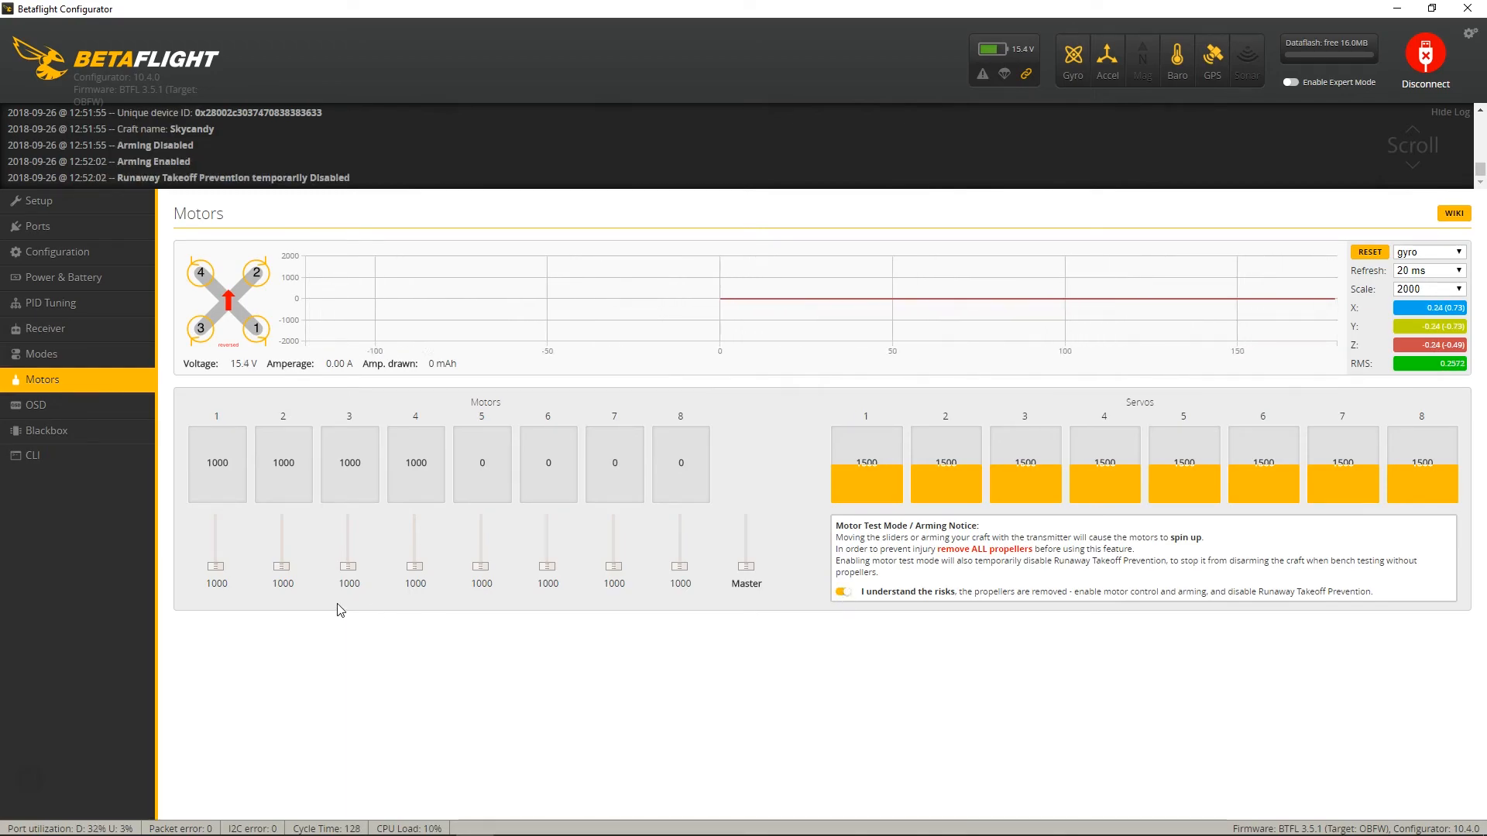